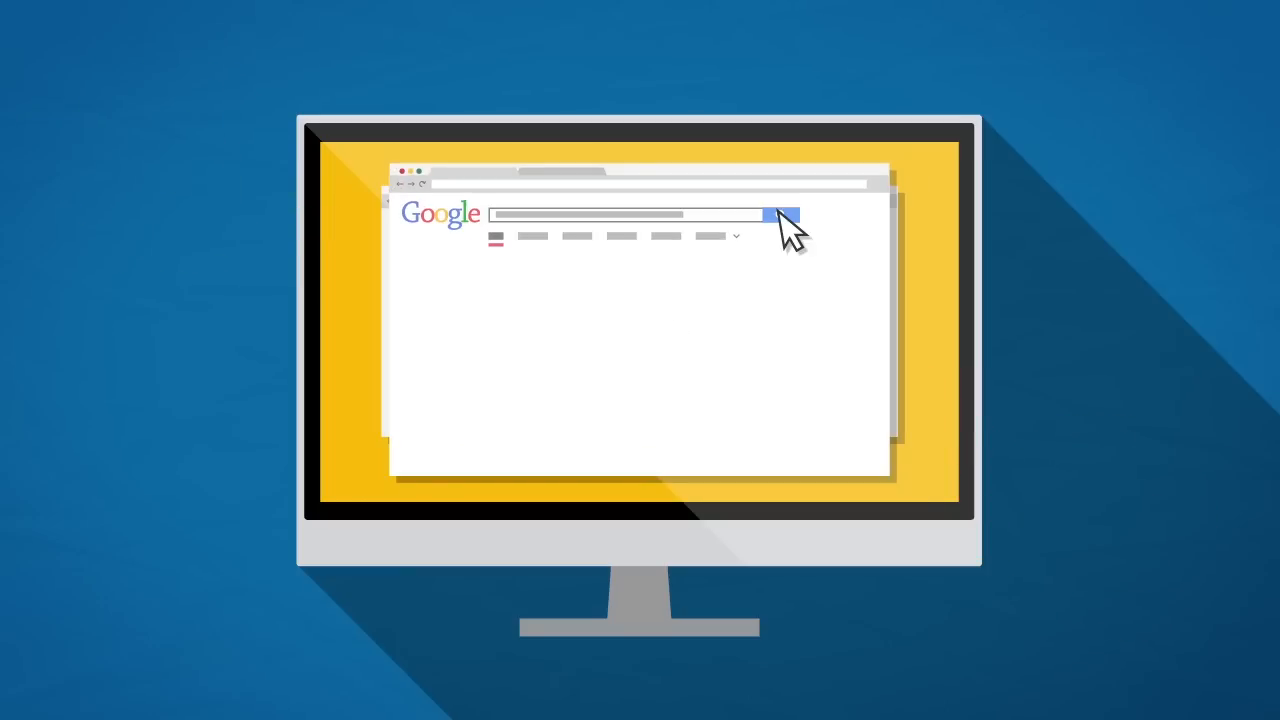
left_click(782, 215)
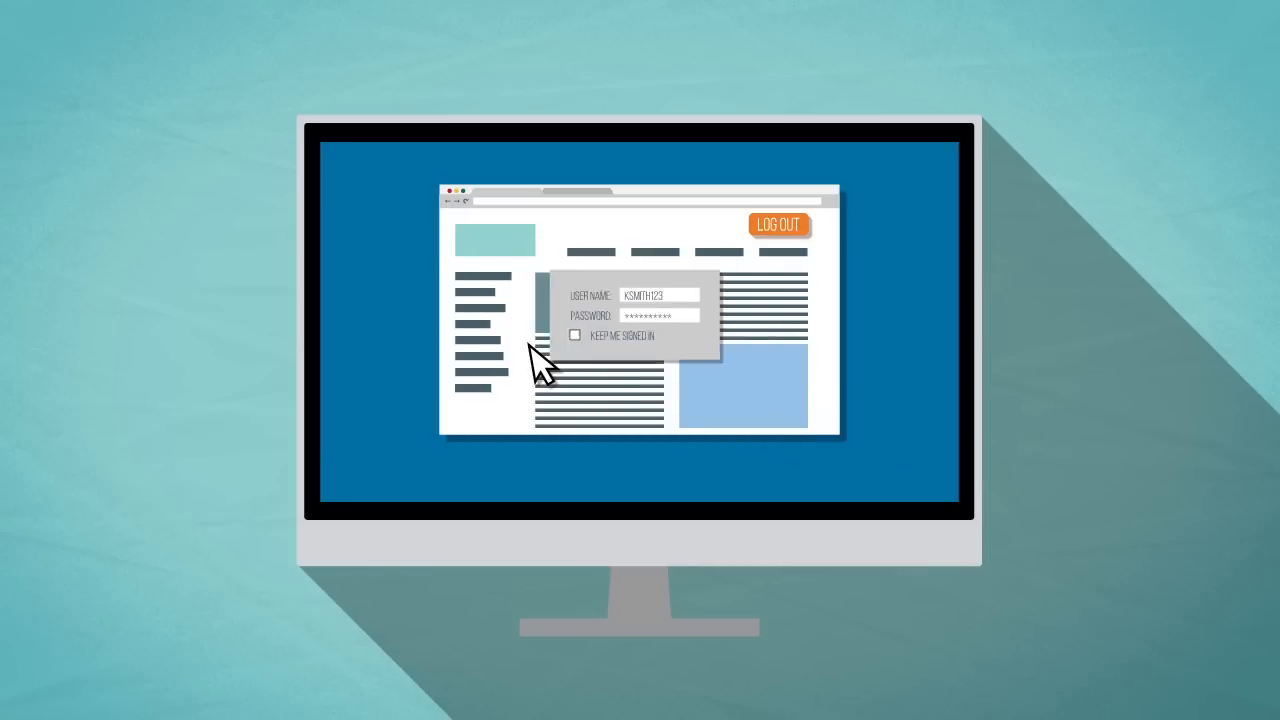
left_click(779, 224)
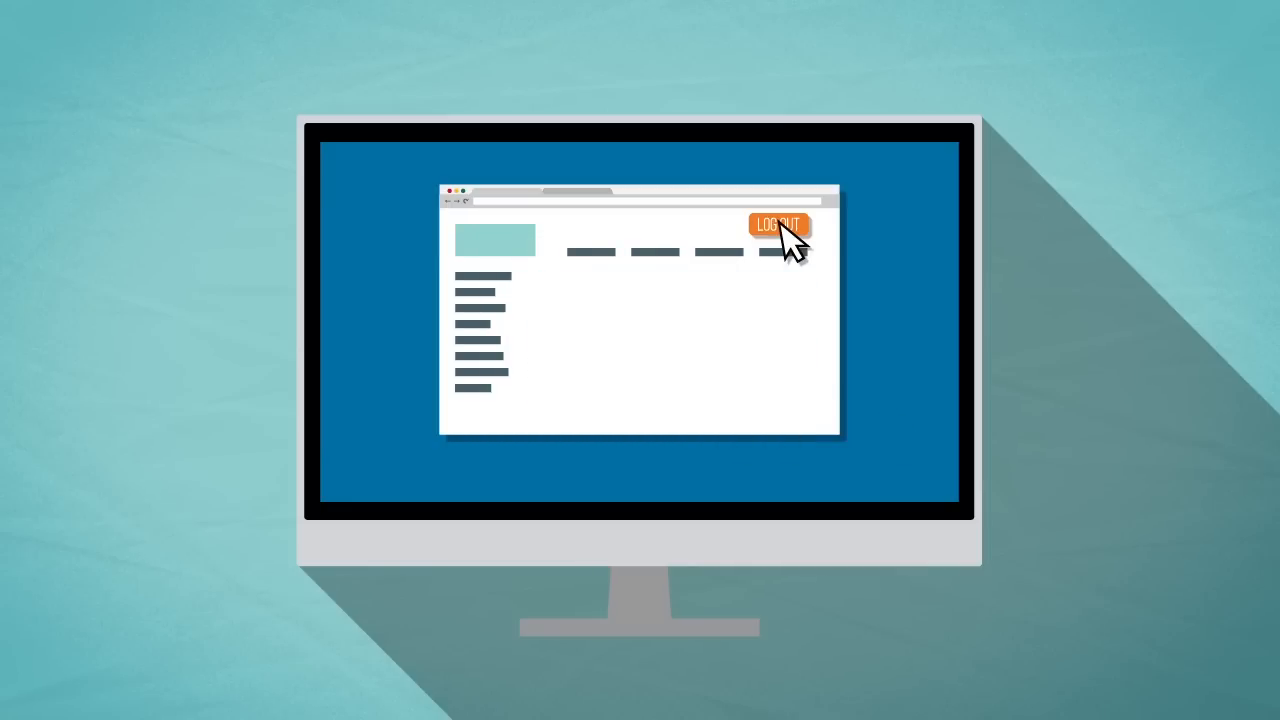